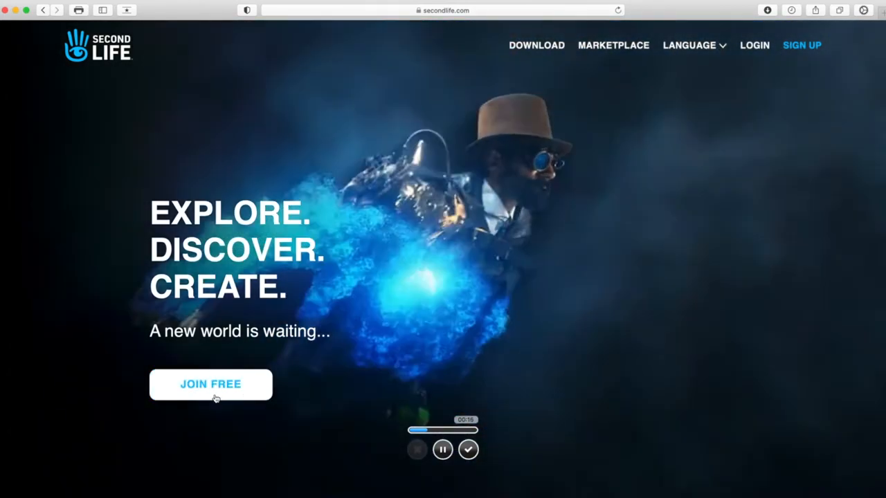
{"action": "left_click", "coordinate": [211, 385]}
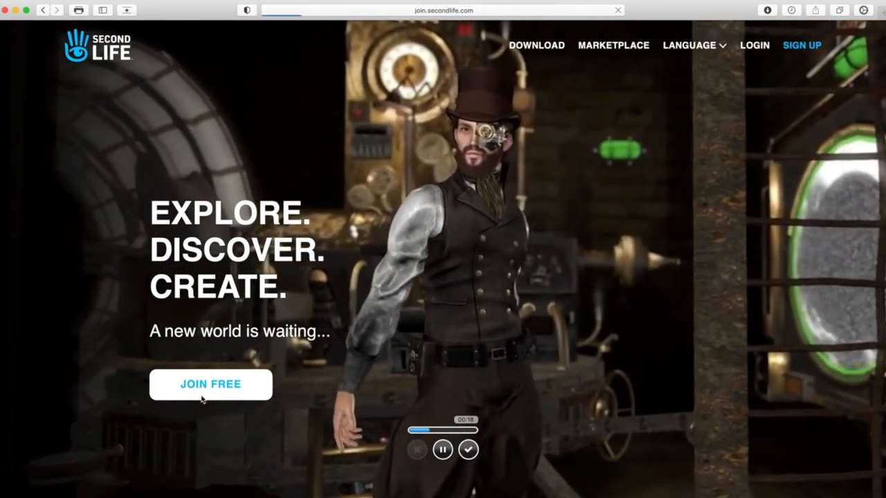
{"action": "left_click", "coordinate": [210, 385]}
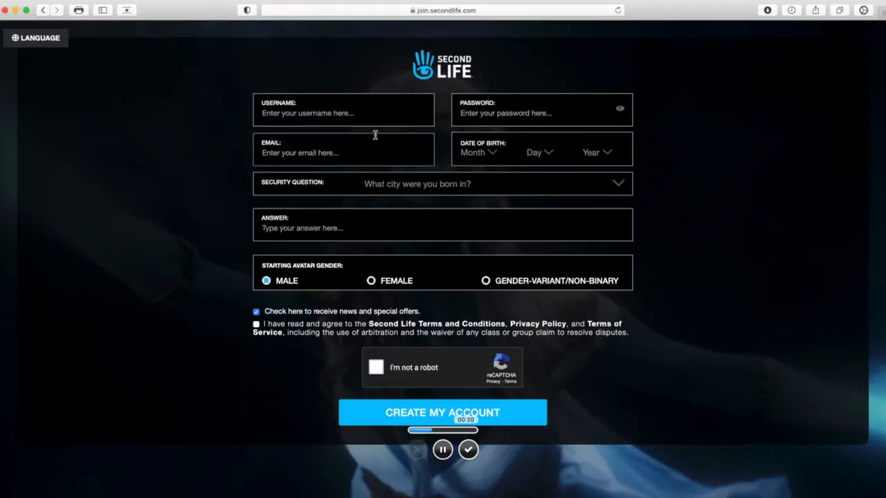
{"action": "type", "text": "S"}
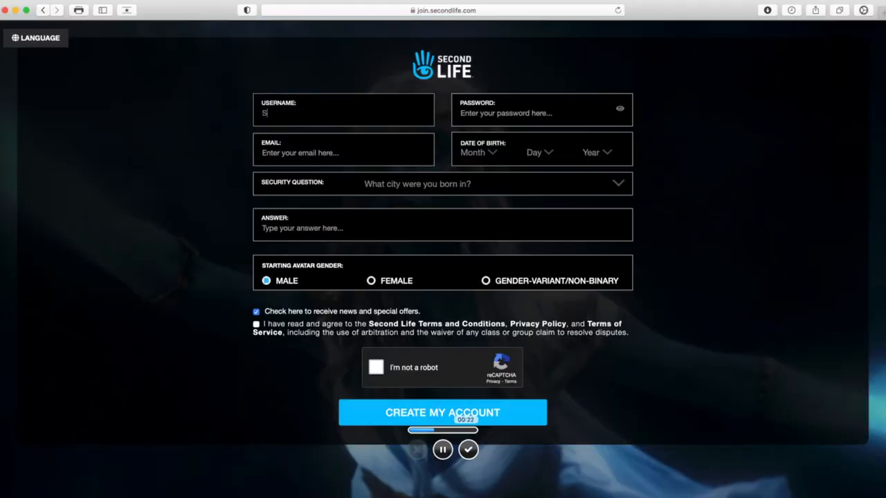
{"action": "type", "text": "targateNexusNPC"}
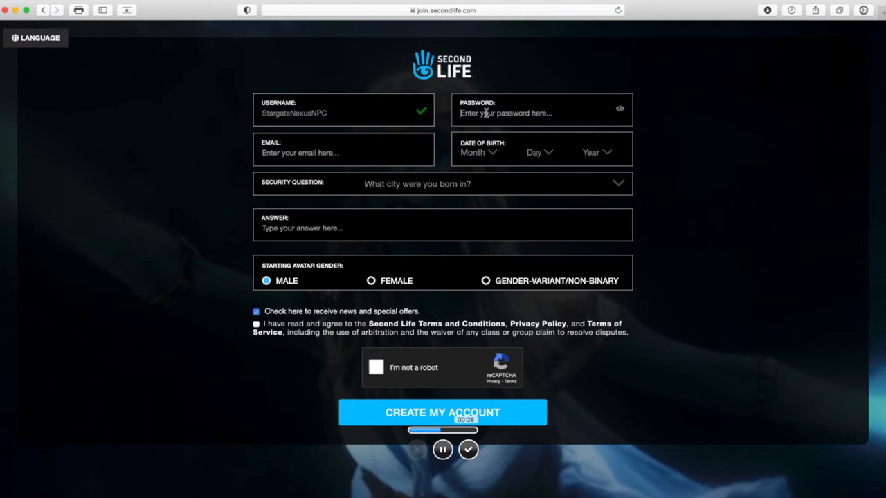
{"action": "left_click", "coordinate": [443, 412]}
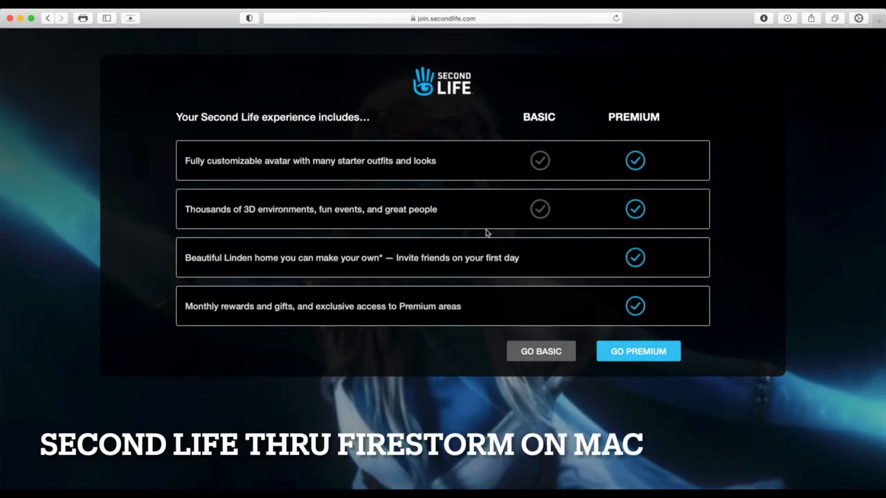
{"action": "mouse_move", "coordinate": [468, 172]}
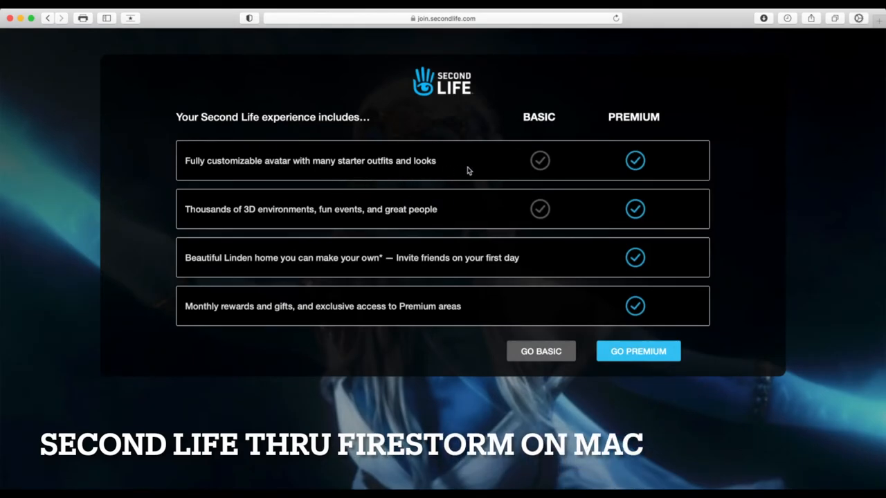
{"action": "mouse_move", "coordinate": [628, 296]}
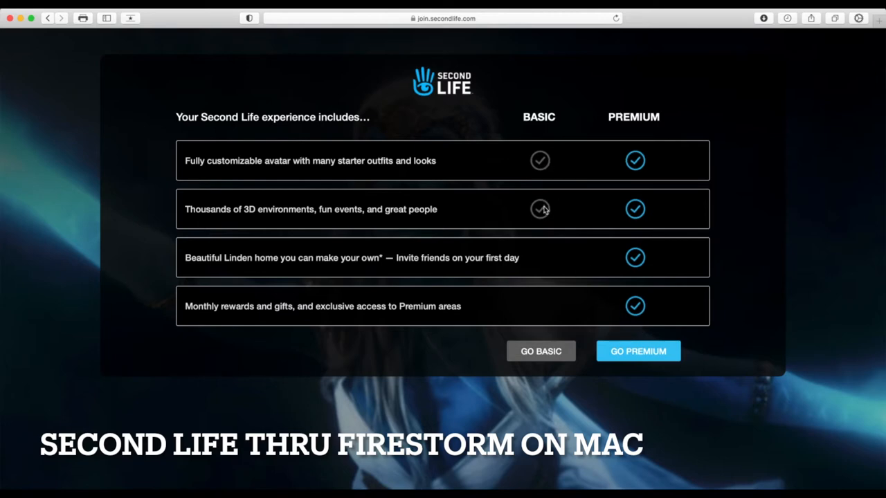
{"action": "mouse_move", "coordinate": [551, 310]}
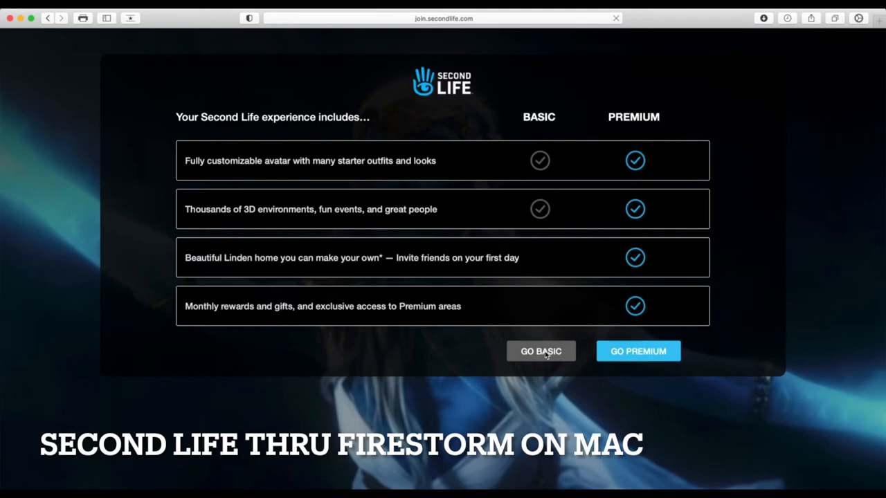
Choose GO BASIC to activate the account with the free basic membership
{"action": "left_click", "coordinate": [540, 352]}
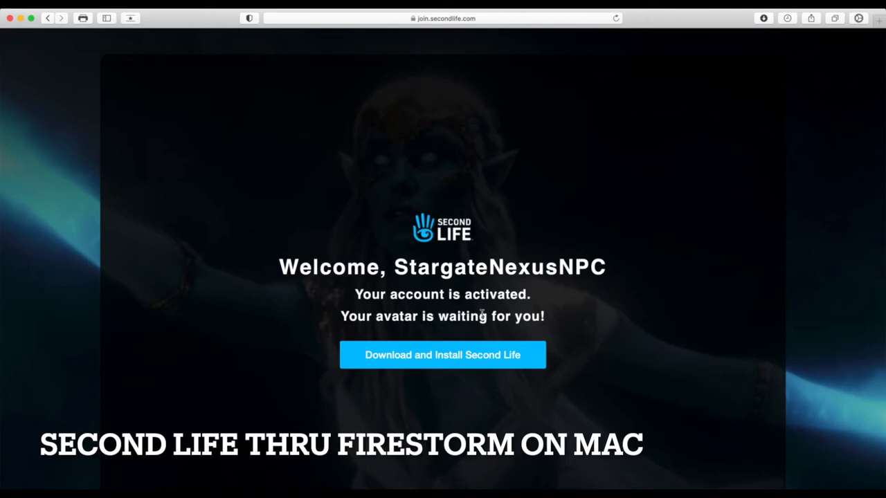
{"action": "mouse_move", "coordinate": [446, 367]}
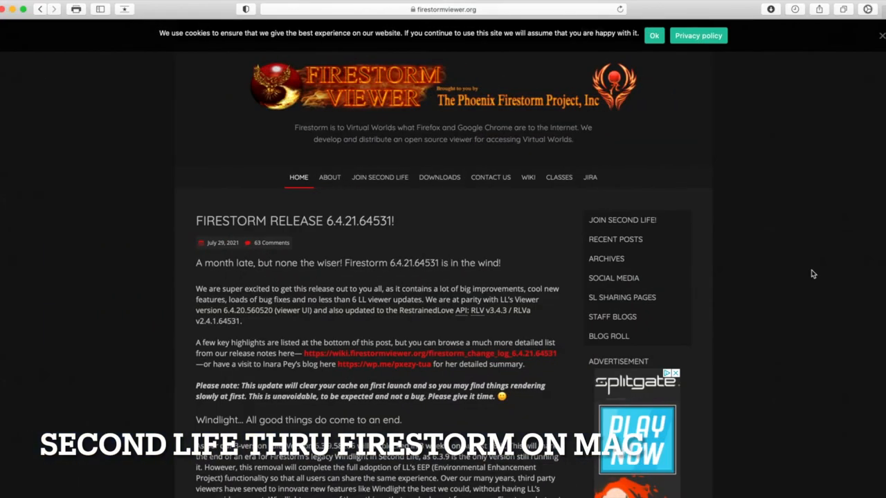
Accept the cookie notice and go to the Downloads page for the Second Life viewer
{"action": "left_click", "coordinate": [443, 8]}
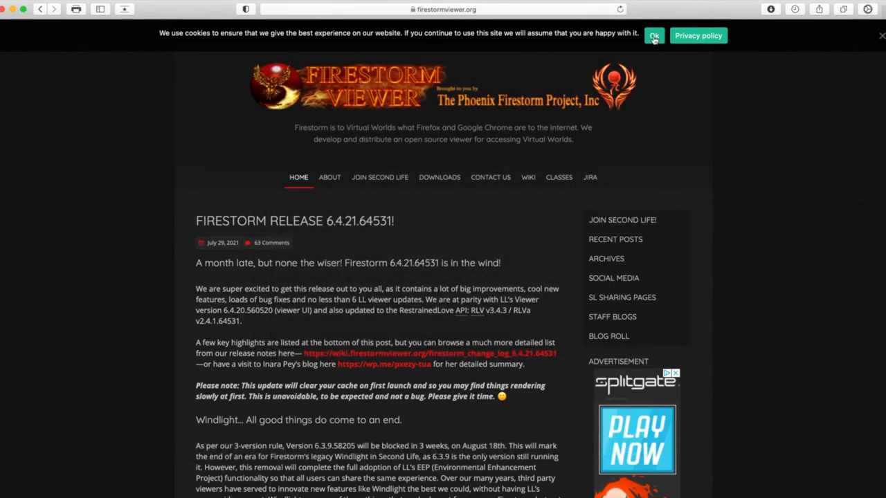
{"action": "left_click", "coordinate": [653, 36]}
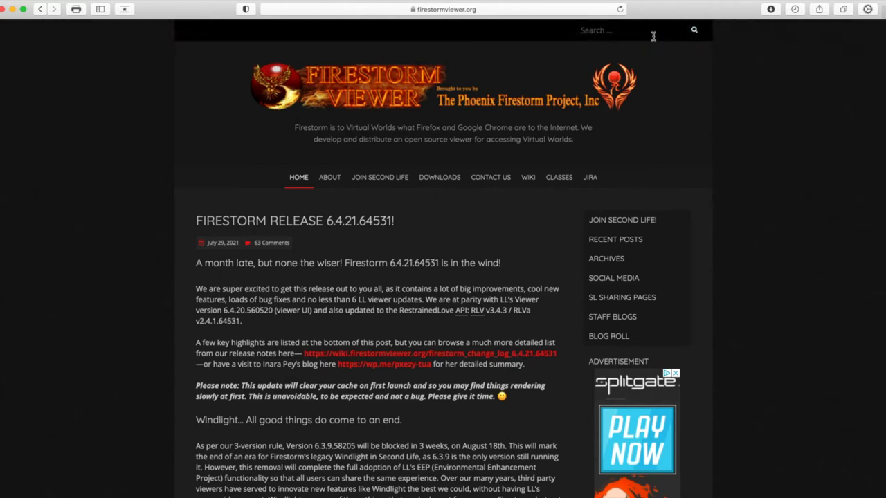
{"action": "mouse_move", "coordinate": [338, 247]}
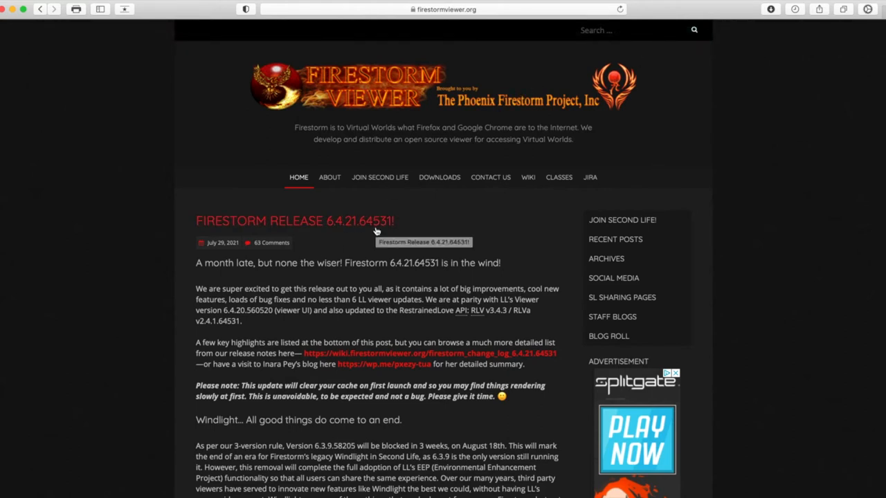
{"action": "mouse_move", "coordinate": [379, 229]}
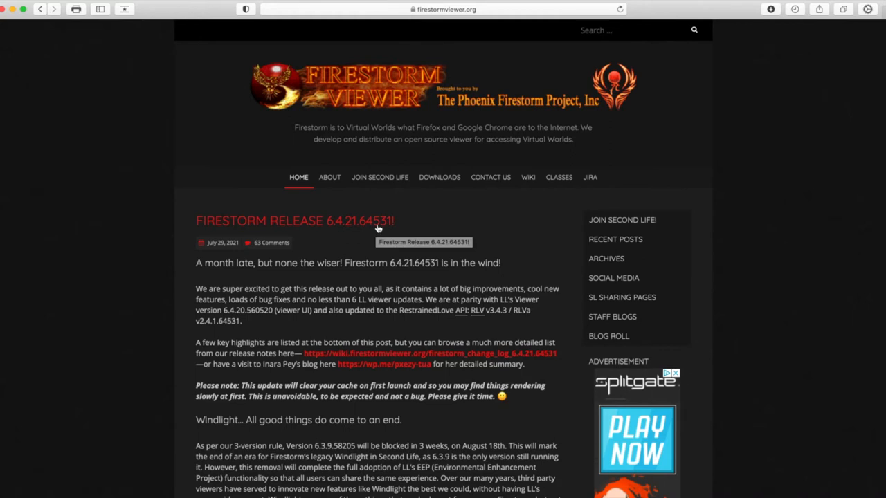
{"action": "left_click", "coordinate": [440, 177]}
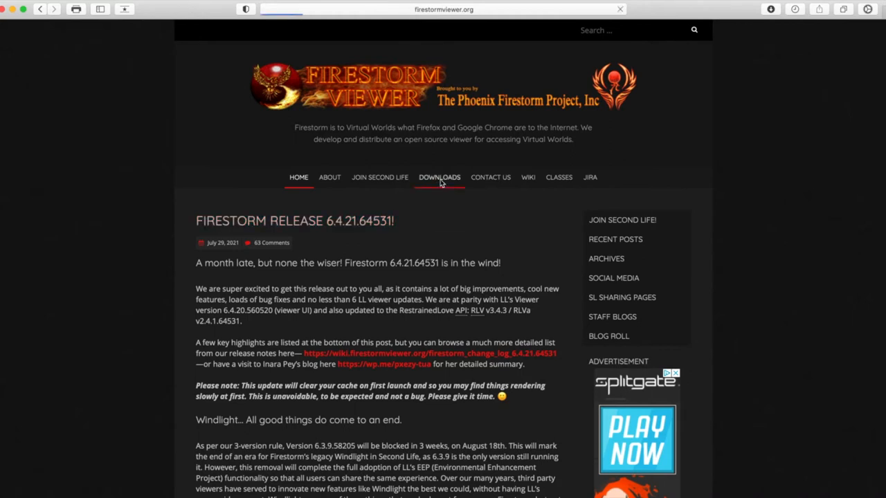
{"action": "left_click", "coordinate": [440, 177]}
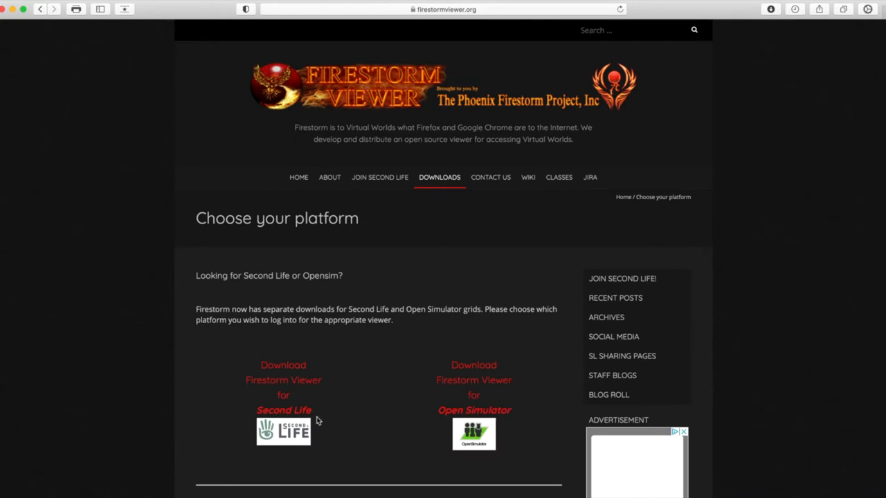
{"action": "mouse_move", "coordinate": [474, 436]}
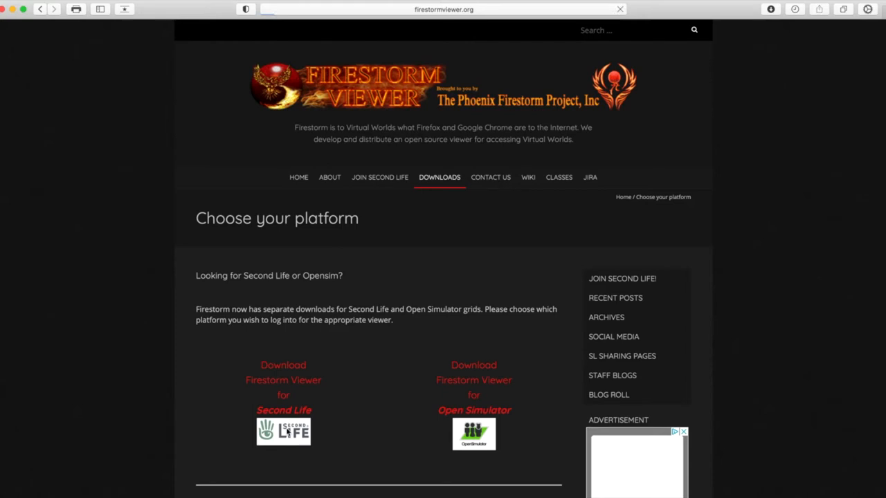
Choose the Mac platform for Second Life and start downloading the SL-only 64-bit Firestorm viewer
{"action": "left_click", "coordinate": [282, 431]}
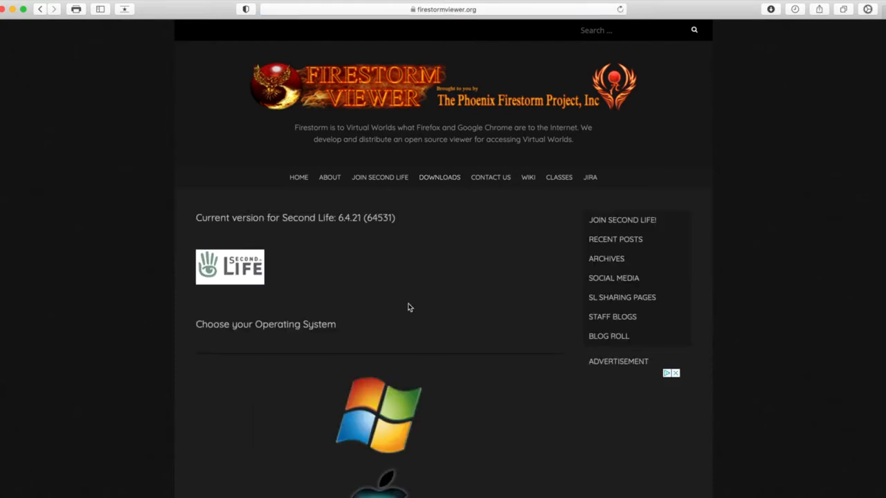
{"action": "scroll", "scroll_direction": "down", "scroll_amount": 3}
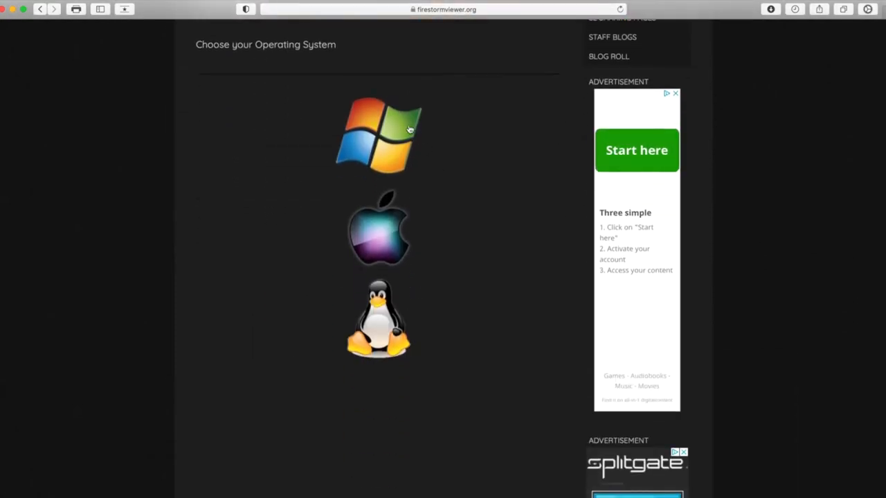
{"action": "mouse_move", "coordinate": [396, 340]}
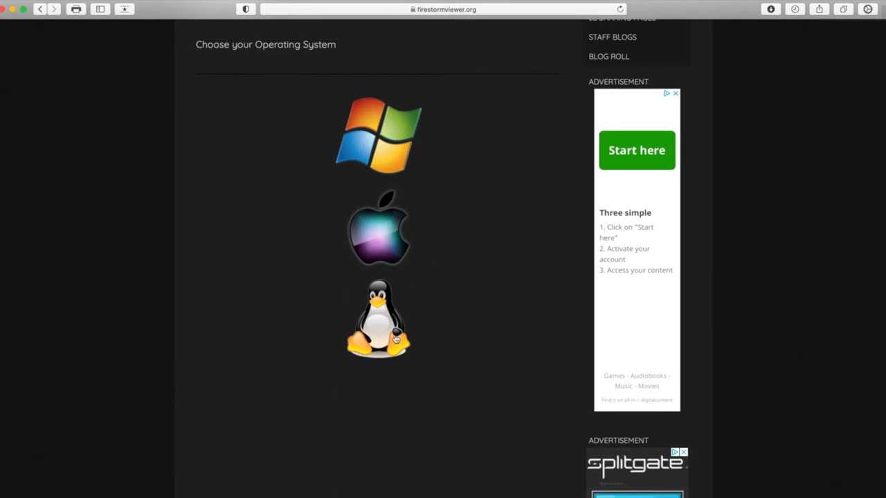
{"action": "mouse_move", "coordinate": [381, 238]}
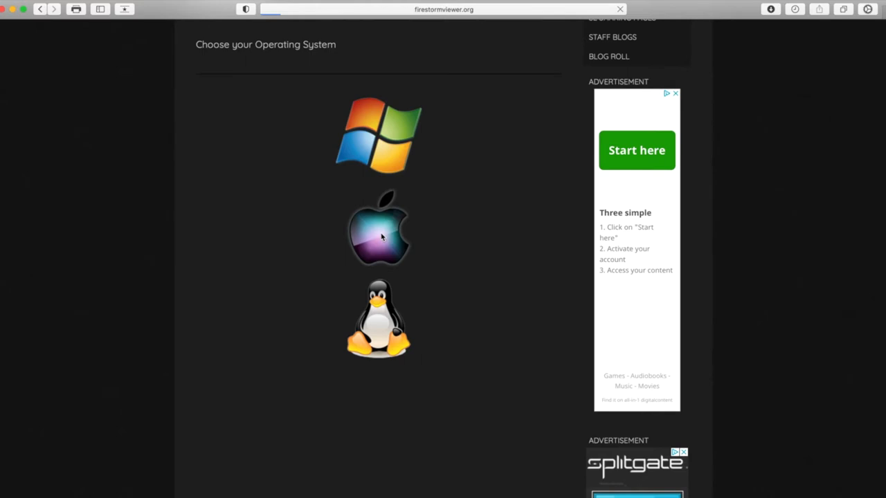
{"action": "left_click", "coordinate": [379, 229]}
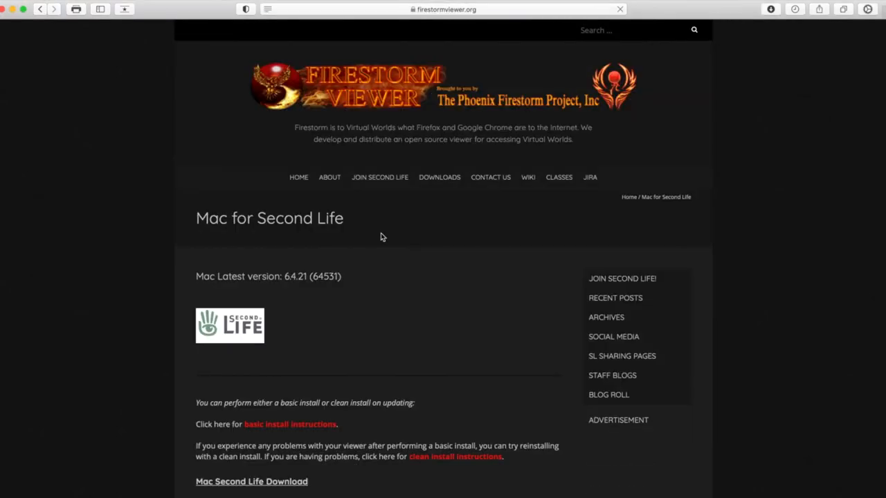
{"action": "scroll", "scroll_direction": "down", "scroll_amount": 3}
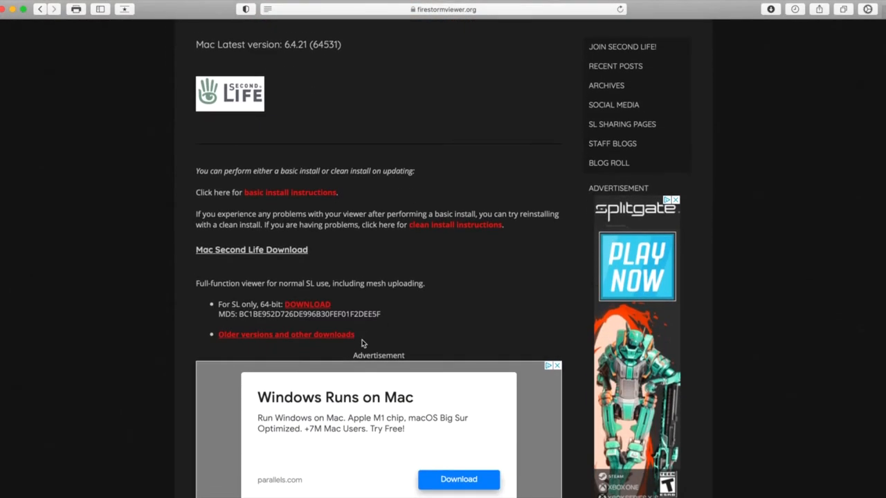
{"action": "scroll", "scroll_direction": "down", "scroll_amount": 3}
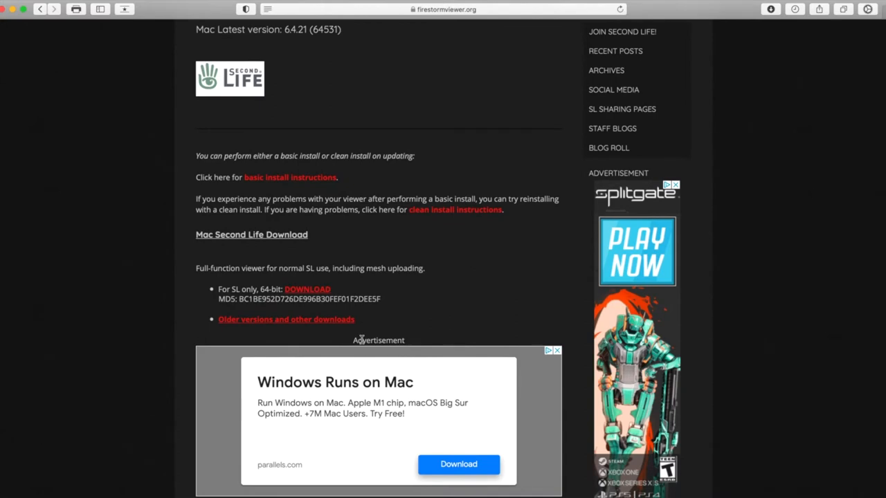
{"action": "mouse_move", "coordinate": [366, 310]}
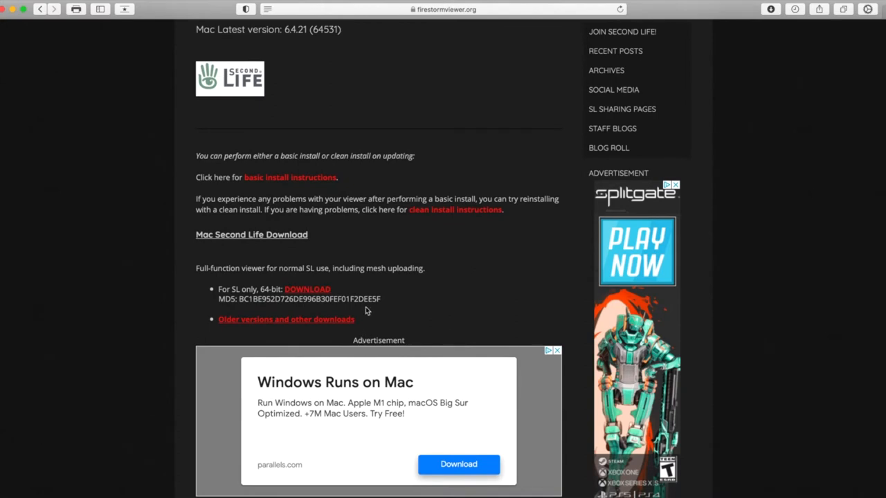
{"action": "mouse_move", "coordinate": [280, 289]}
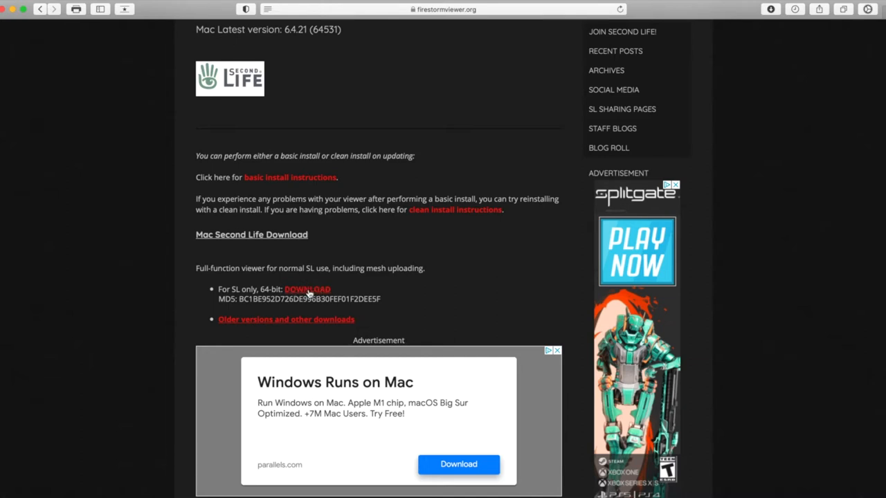
{"action": "left_click", "coordinate": [308, 289]}
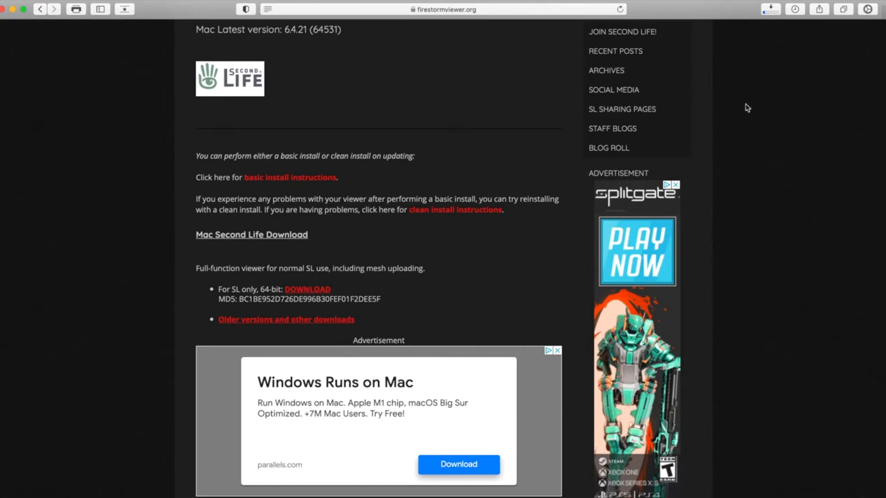
{"action": "left_click", "coordinate": [770, 9]}
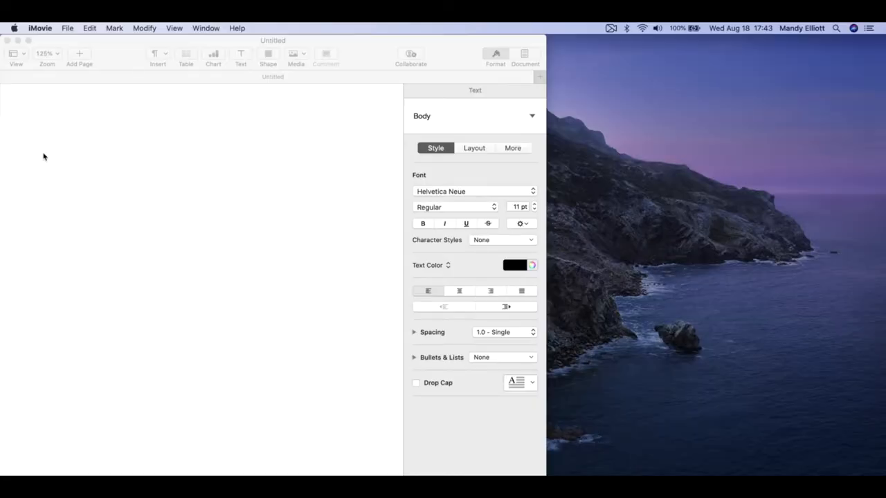
{"action": "mouse_move", "coordinate": [38, 155]}
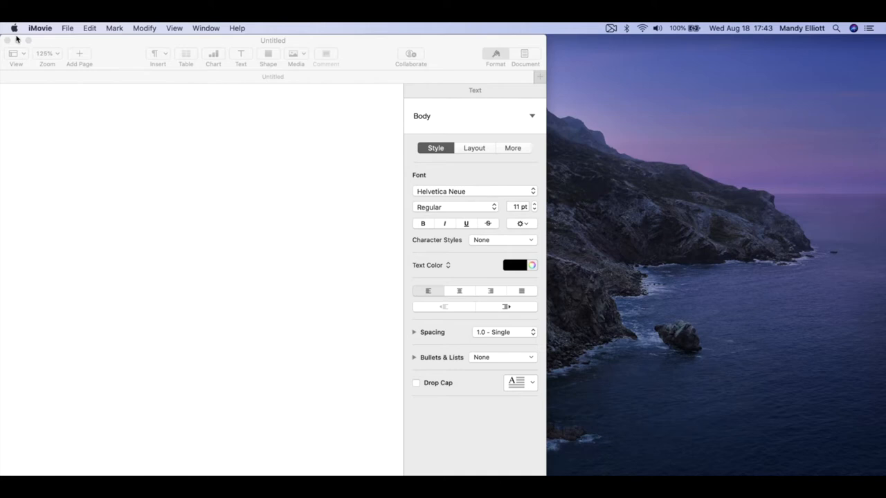
{"action": "mouse_move", "coordinate": [17, 34]}
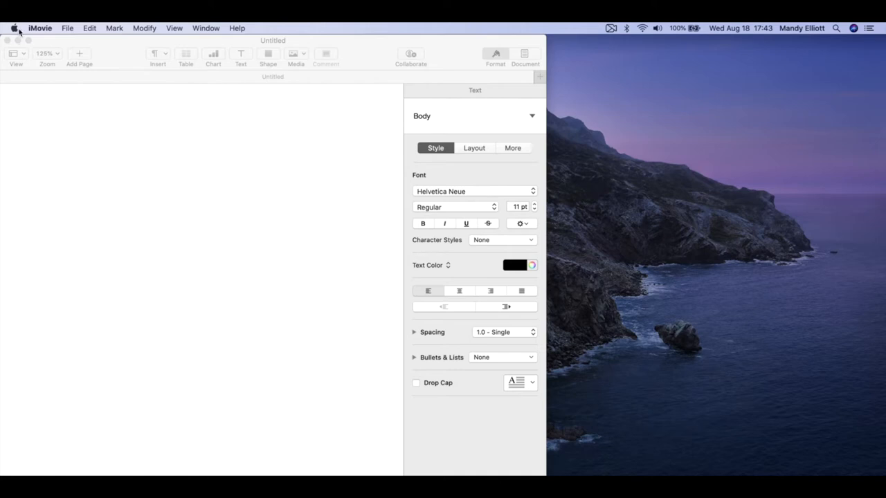
Open the Apple menu to reach System Preferences
{"action": "left_click", "coordinate": [14, 28]}
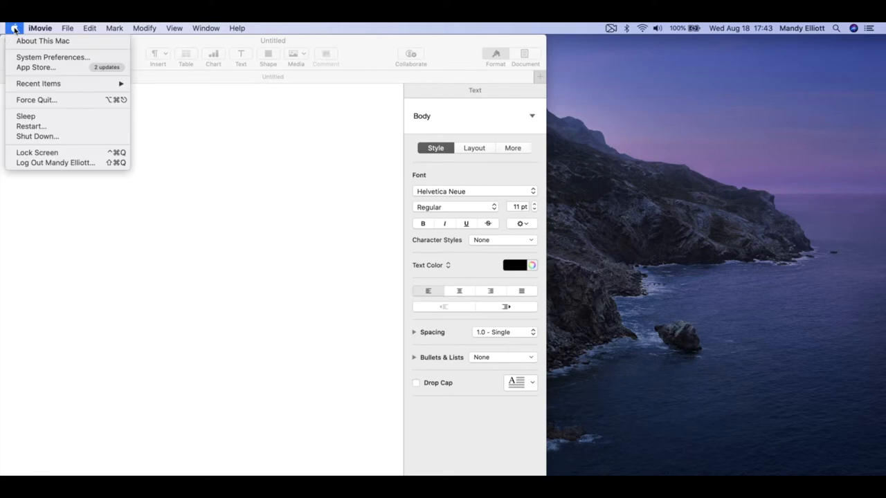
{"action": "mouse_move", "coordinate": [53, 57]}
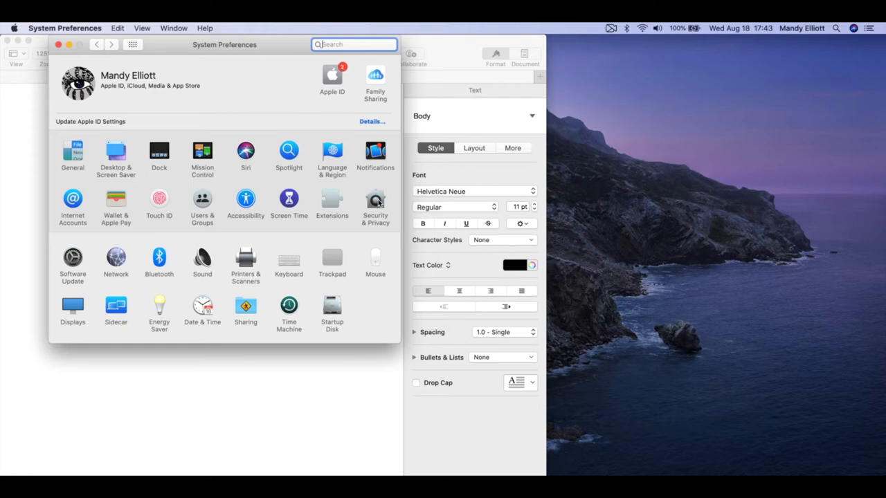
In Security & Privacy, unlock, confirm 'App Store and identified developers' is allowed, relock, and show Safari downloads
{"action": "left_click", "coordinate": [375, 200]}
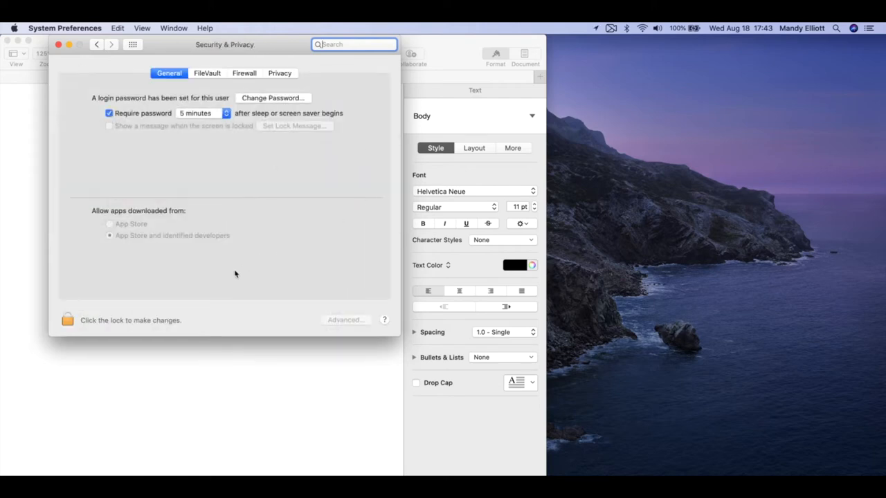
{"action": "mouse_move", "coordinate": [279, 271]}
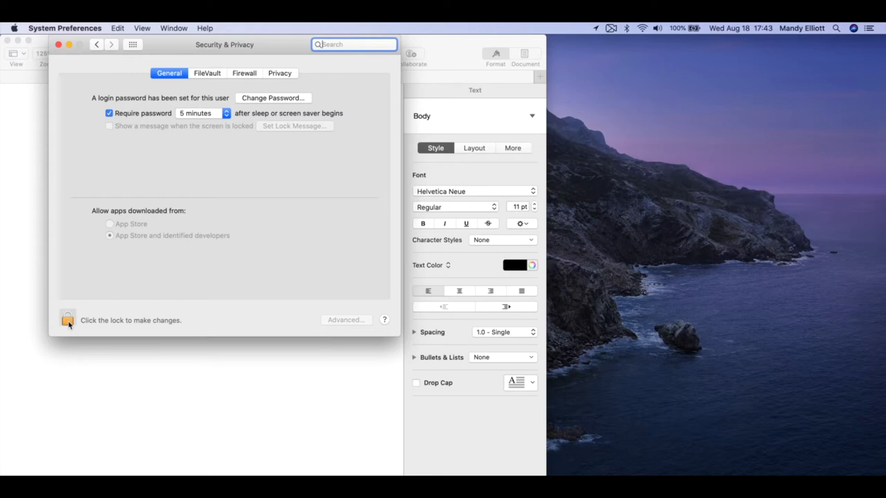
{"action": "left_click", "coordinate": [68, 319]}
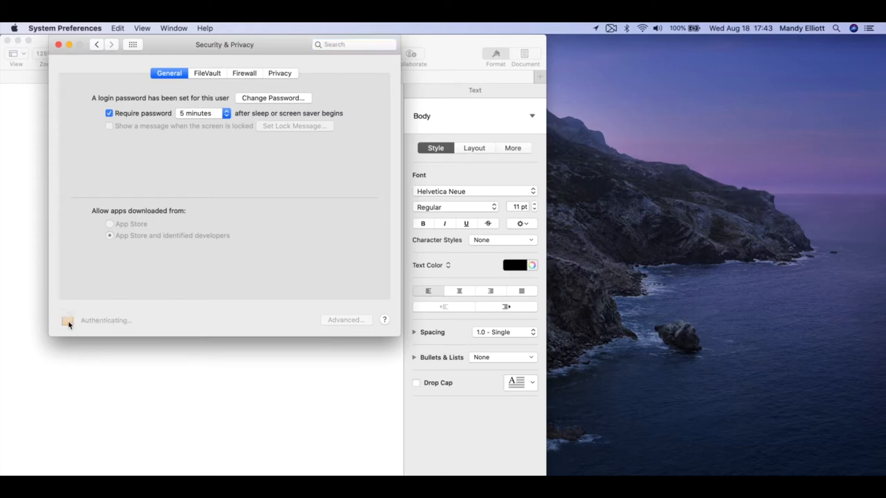
{"action": "left_click", "coordinate": [66, 319]}
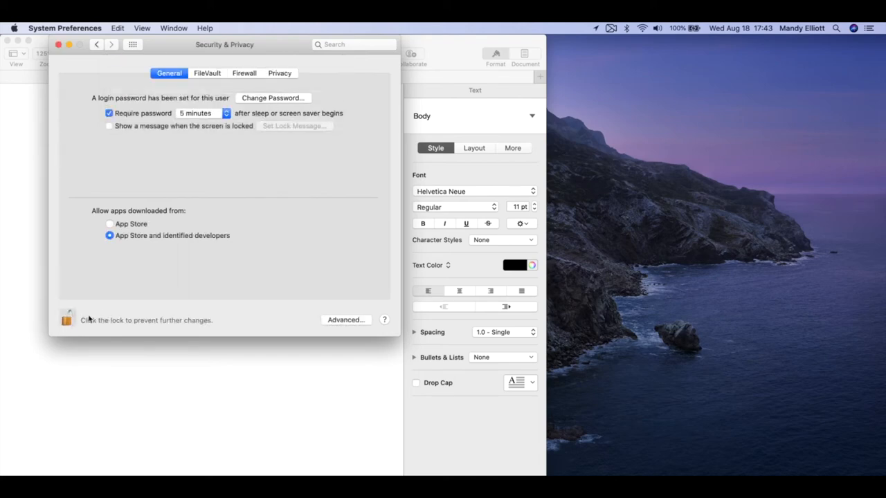
{"action": "mouse_move", "coordinate": [354, 240]}
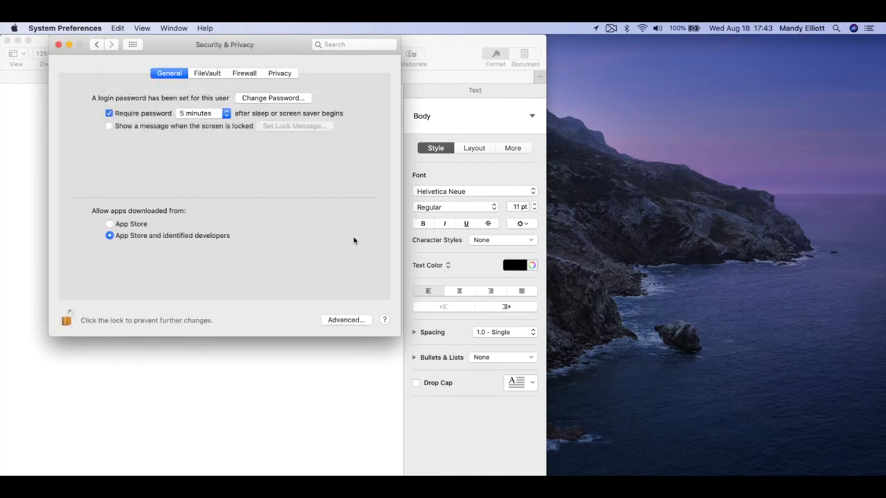
{"action": "mouse_move", "coordinate": [335, 252]}
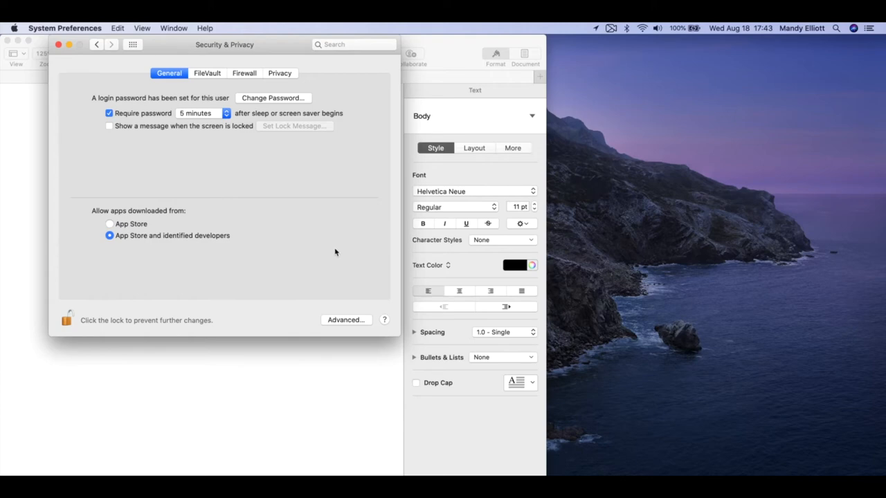
{"action": "mouse_move", "coordinate": [334, 254]}
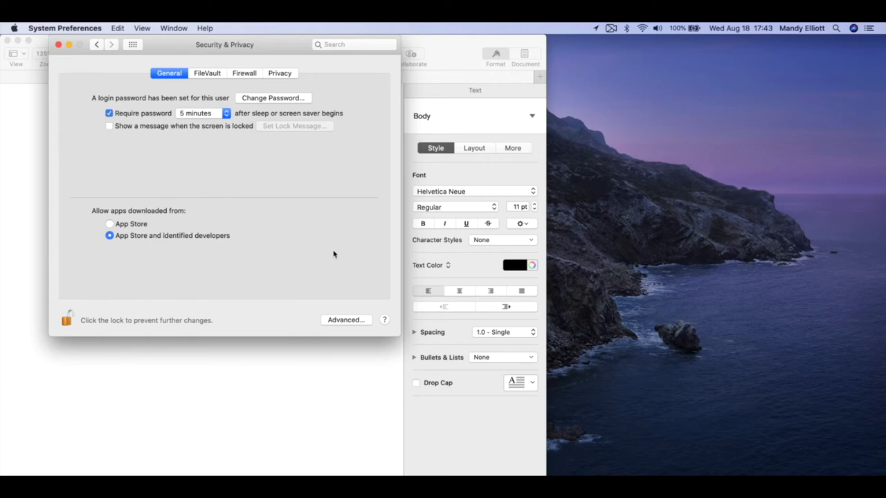
{"action": "mouse_move", "coordinate": [282, 263]}
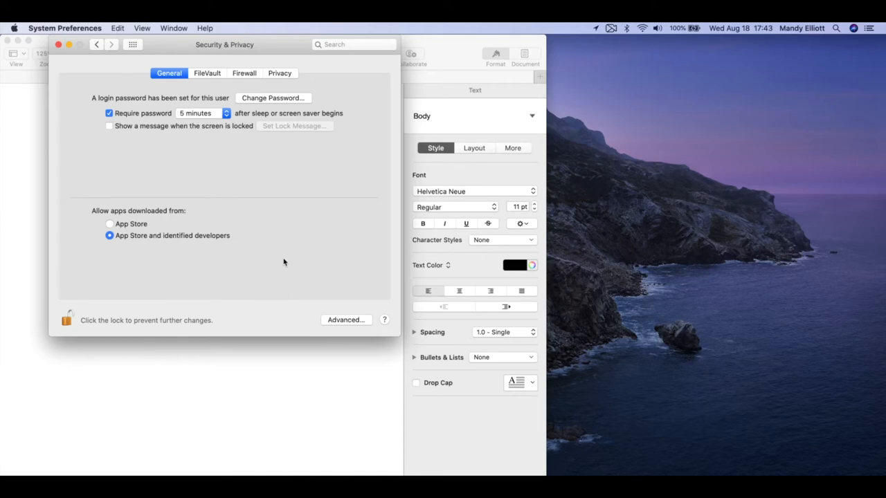
{"action": "left_click", "coordinate": [67, 319]}
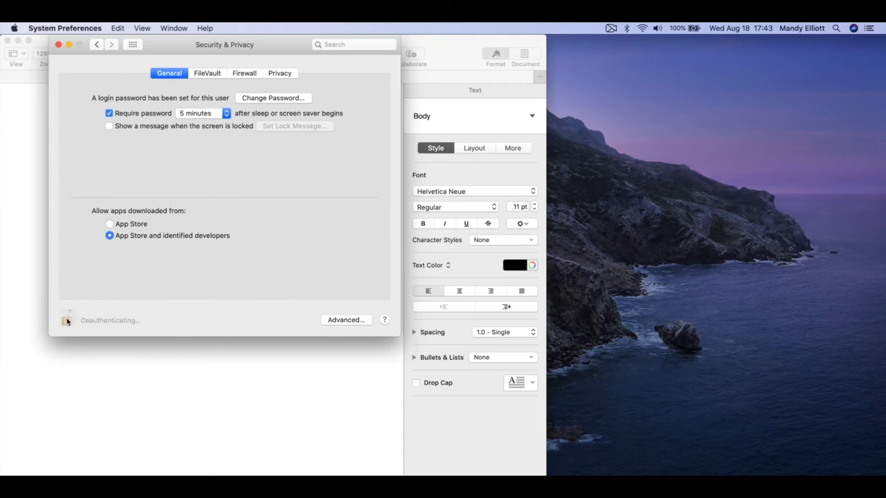
{"action": "left_click", "coordinate": [66, 320]}
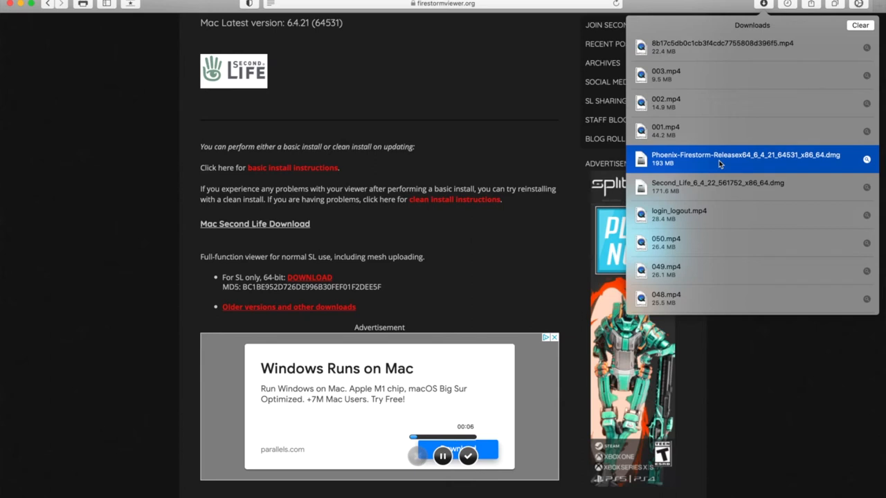
Open the Phoenix-Firestorm .dmg and drag Firestorm-Releasex64 into the Applications folder
{"action": "double_click", "coordinate": [745, 158]}
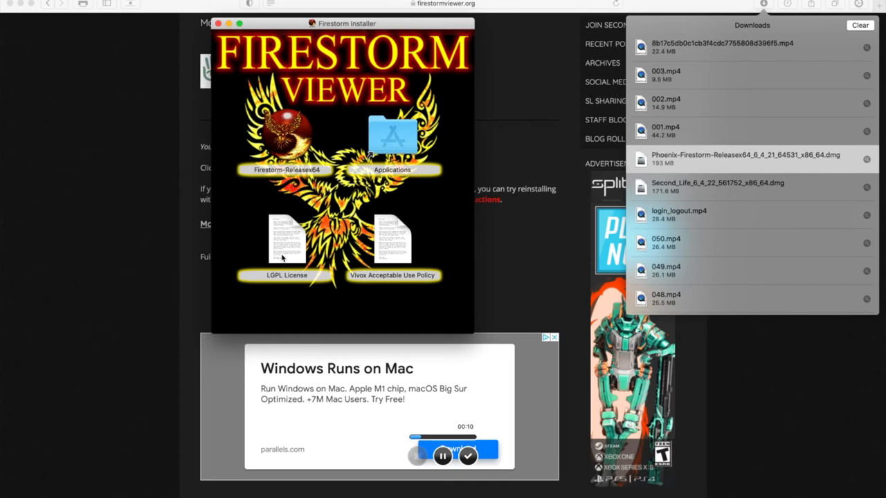
{"action": "mouse_move", "coordinate": [396, 252]}
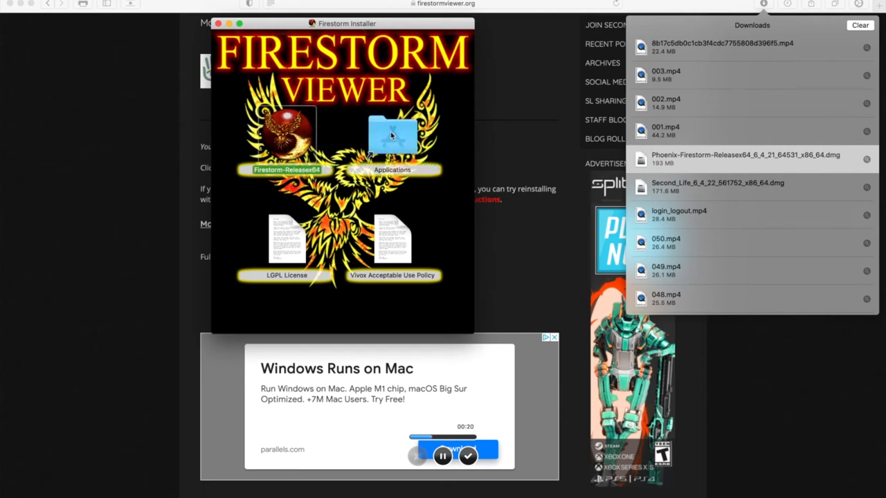
{"action": "left_click_drag", "start_coordinate": [286, 131], "coordinate": [393, 132]}
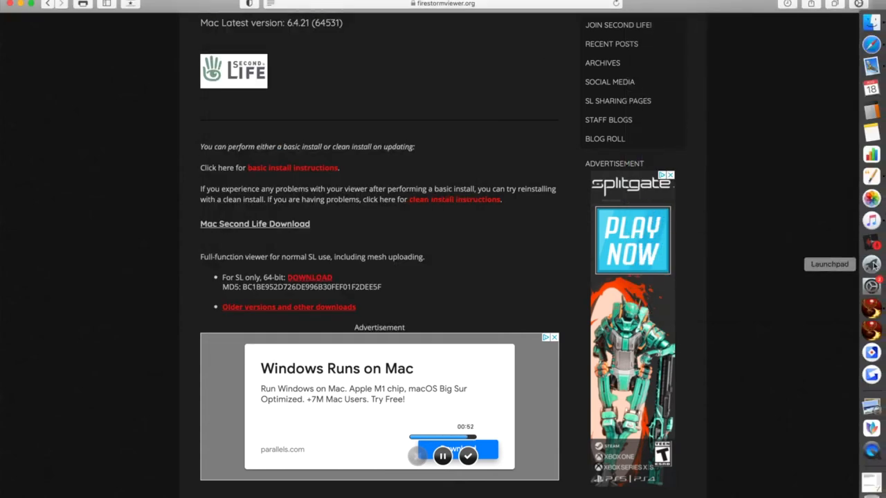
Launch Firestorm from Launchpad and log in with the saved username and password
{"action": "left_click", "coordinate": [872, 263]}
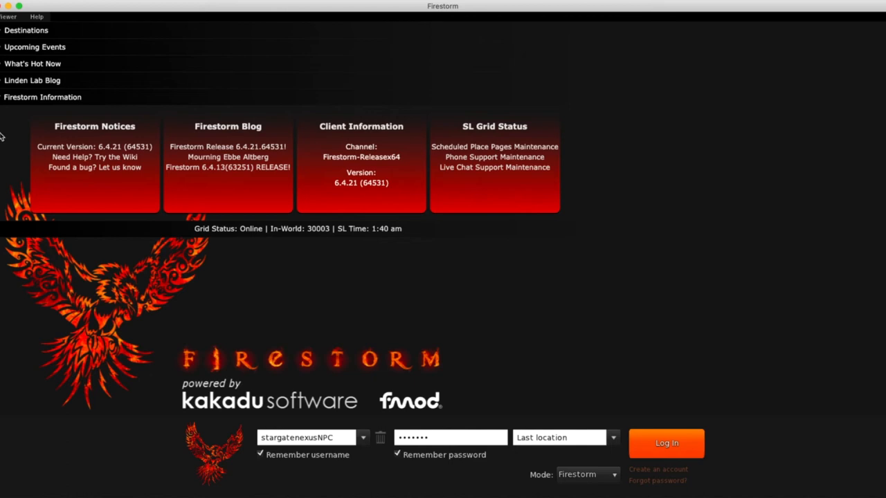
{"action": "mouse_move", "coordinate": [20, 141]}
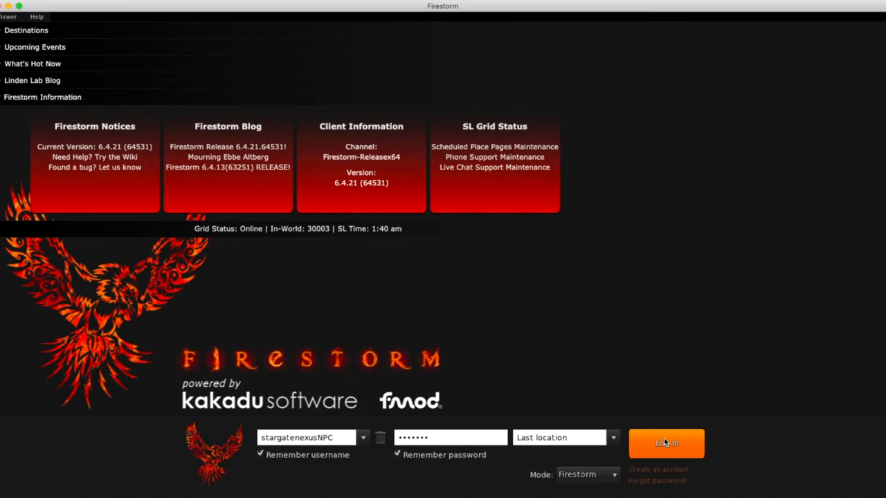
{"action": "left_click", "coordinate": [665, 443]}
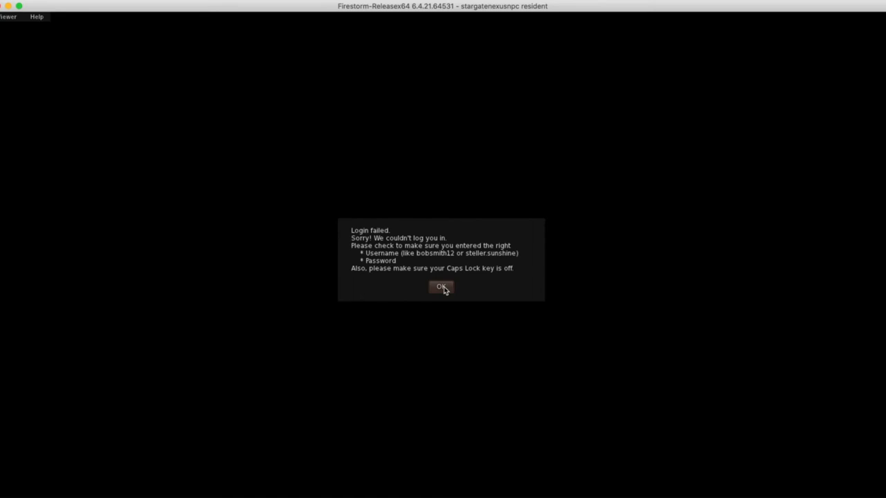
Dismiss the 'Login failed' dialog with OK
{"action": "left_click", "coordinate": [440, 286]}
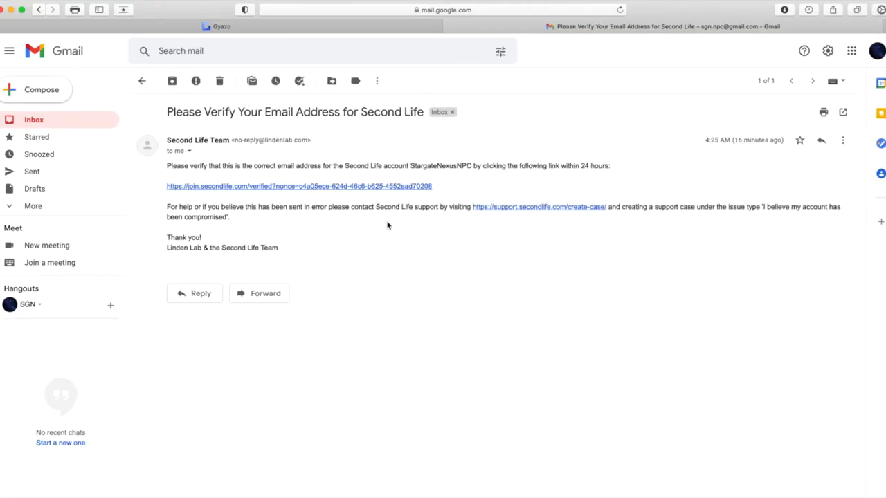
{"action": "mouse_move", "coordinate": [288, 167]}
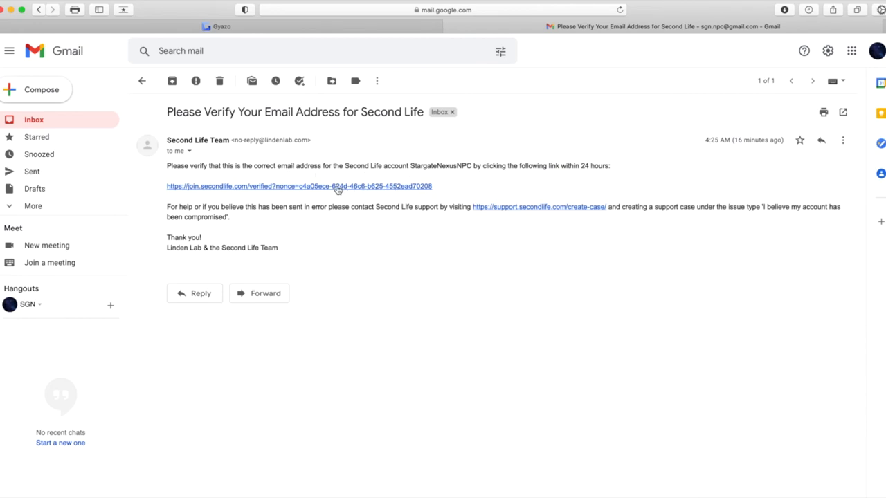
Follow the verification link in the 'Please Verify Your Email Address for Second Life' email
{"action": "left_click", "coordinate": [299, 185]}
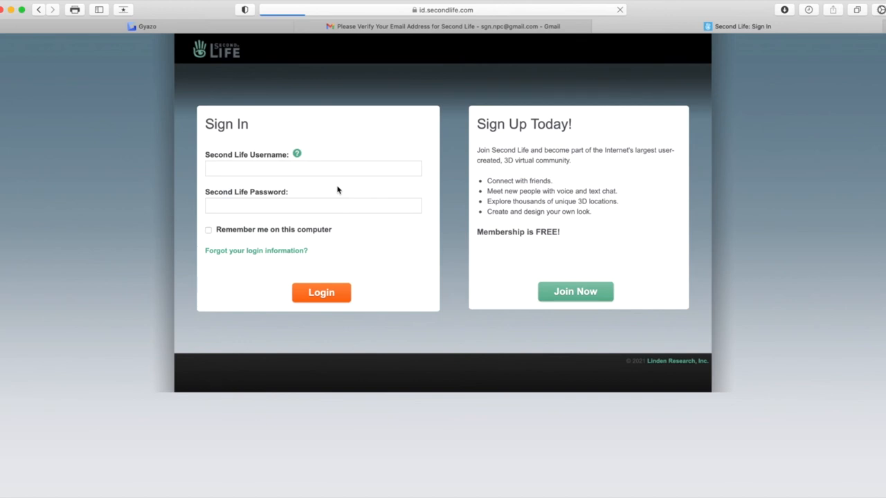
Enter the username 'Sta' in the Second Life sign-in form using the saved-password autofill
{"action": "left_click", "coordinate": [313, 168]}
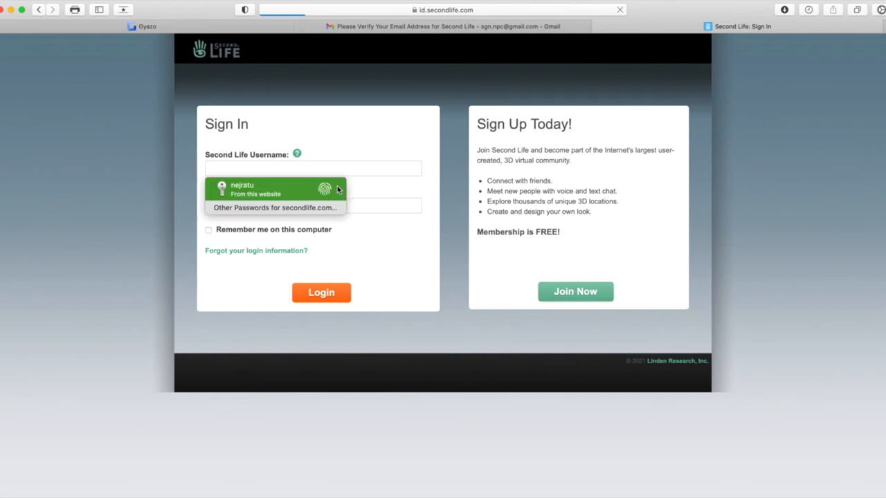
{"action": "left_click", "coordinate": [313, 169]}
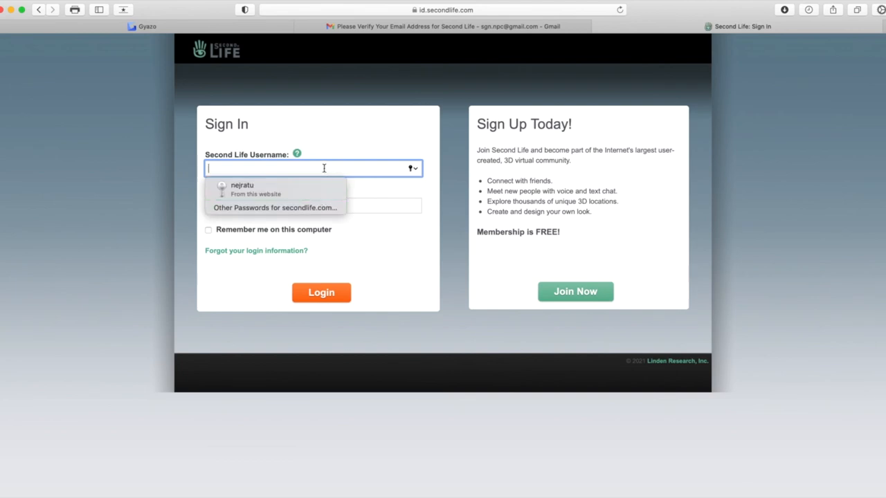
{"action": "type", "text": "S"}
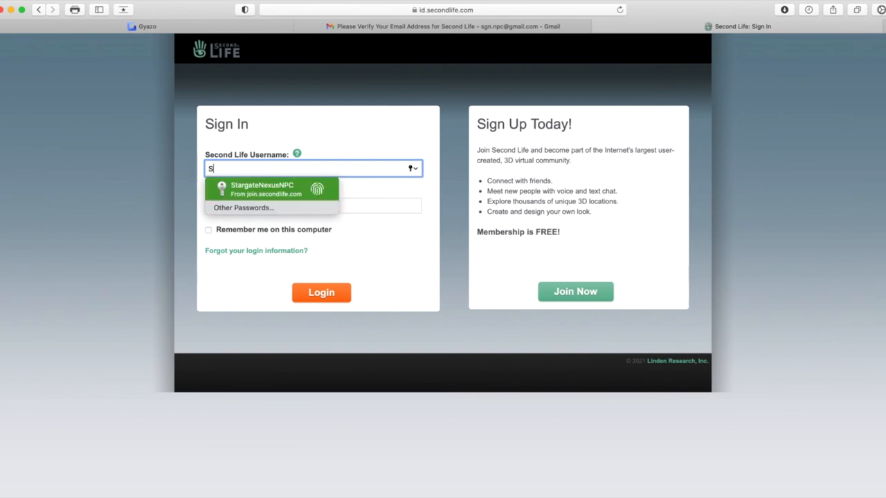
{"action": "type", "text": "ta"}
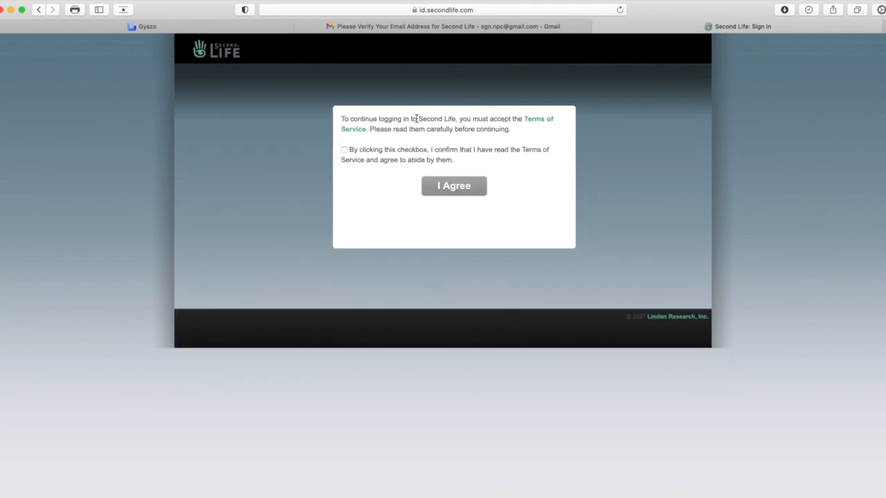
{"action": "mouse_move", "coordinate": [501, 139]}
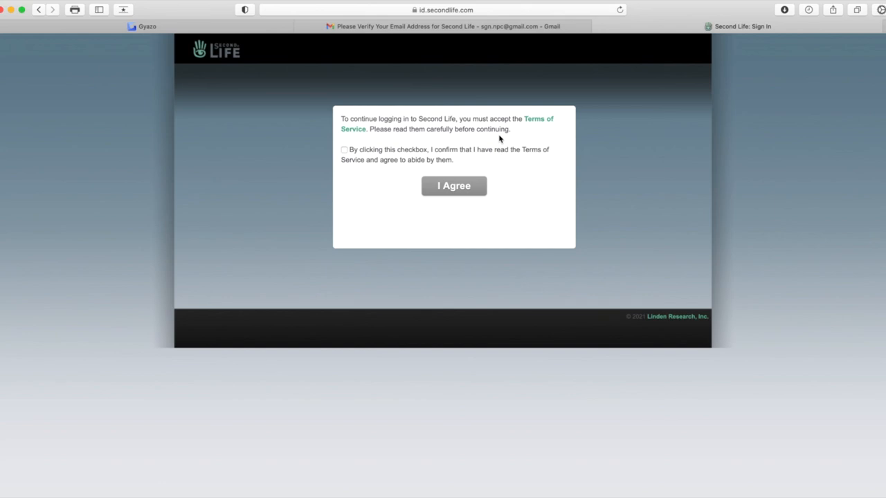
{"action": "mouse_move", "coordinate": [371, 151]}
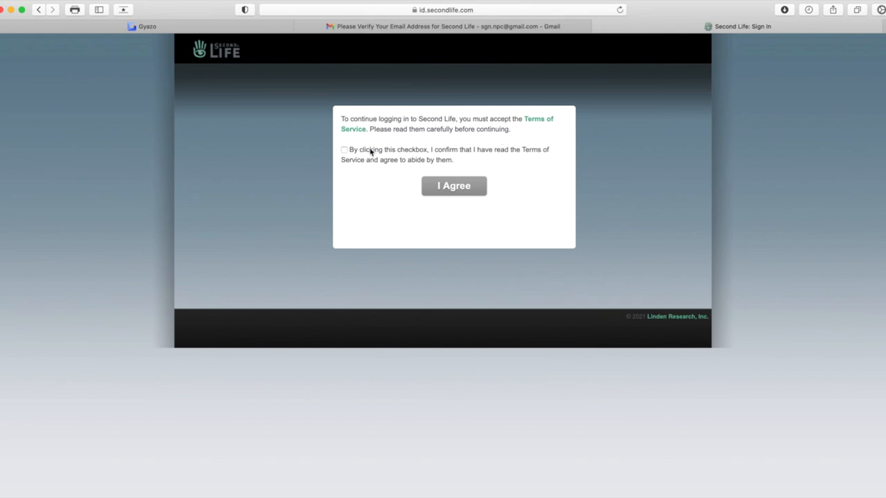
Confirm reading the Terms of Service and agree to continue logging in
{"action": "left_click", "coordinate": [343, 150]}
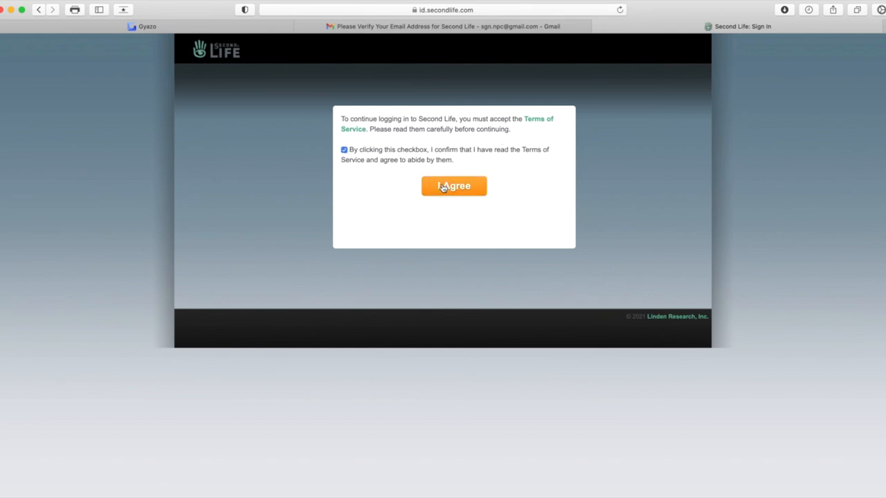
{"action": "left_click", "coordinate": [454, 185]}
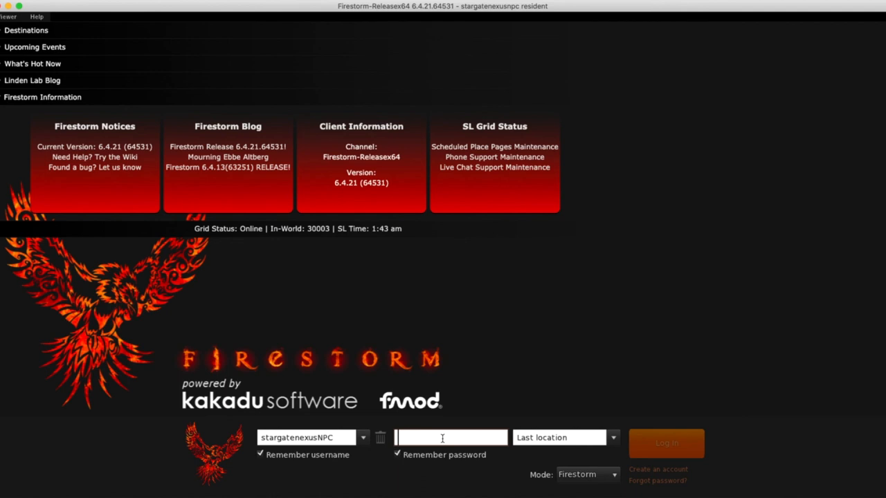
Re-enter the password in Firestorm and log in to Second Life
{"action": "type", "text": "•••"}
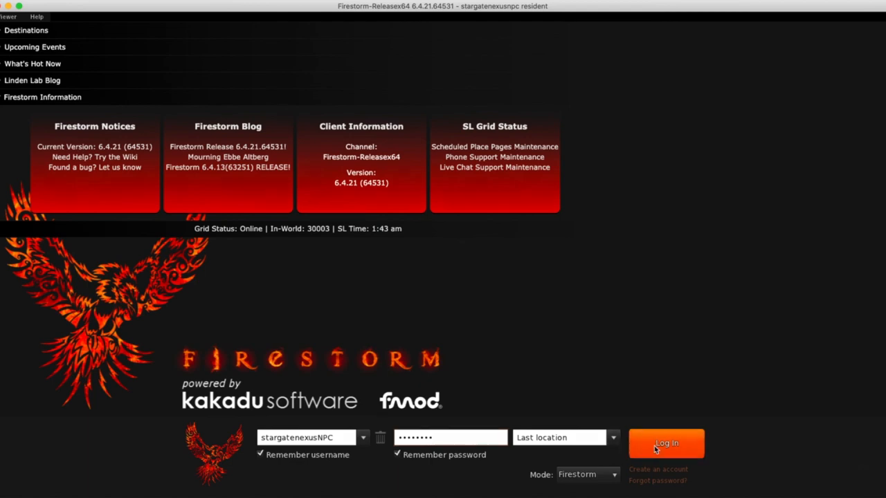
{"action": "left_click", "coordinate": [666, 443]}
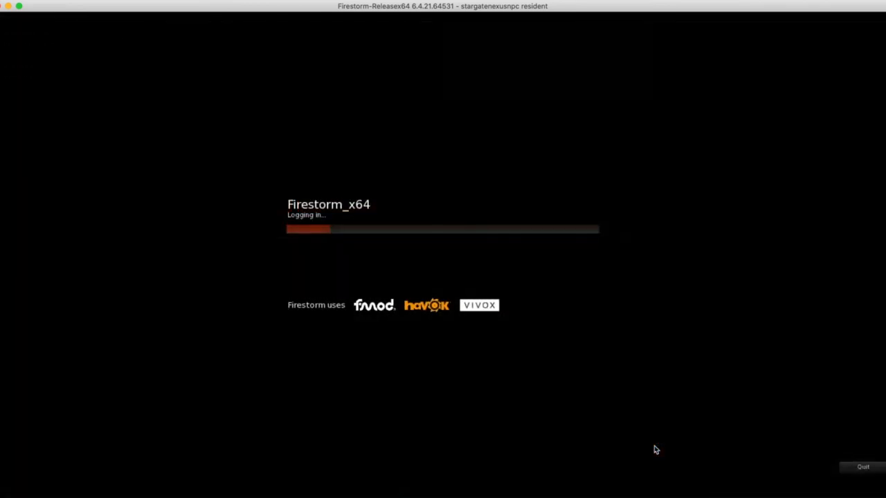